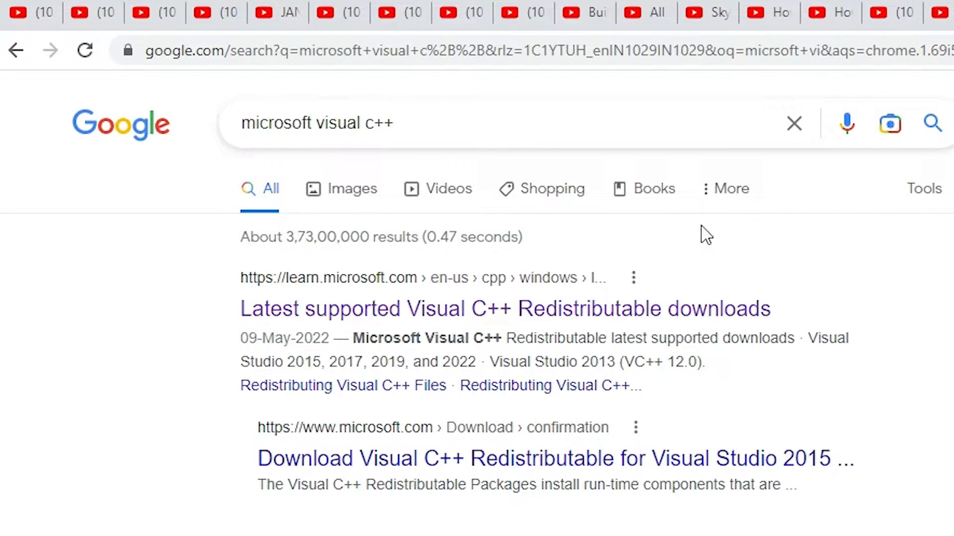
pyautogui.moveTo(456, 308)
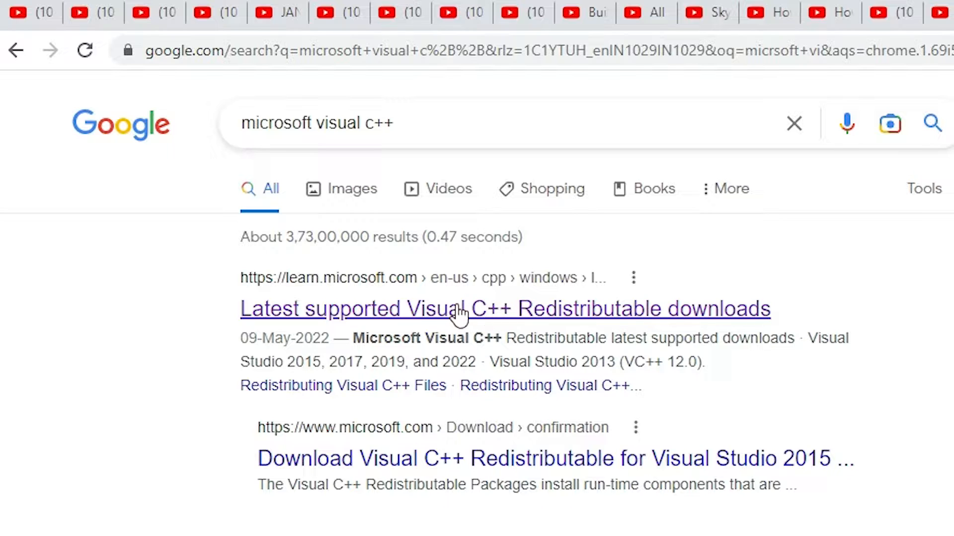
# Open the 'Latest supported Visual C++ Redistributable downloads' result in a new tab.
pyautogui.rightClick(459, 313)
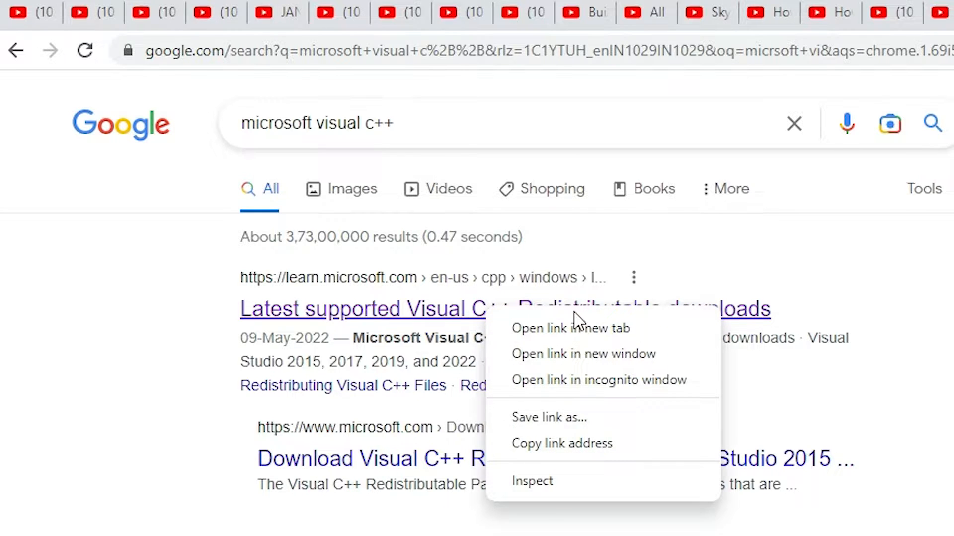
pyautogui.click(570, 327)
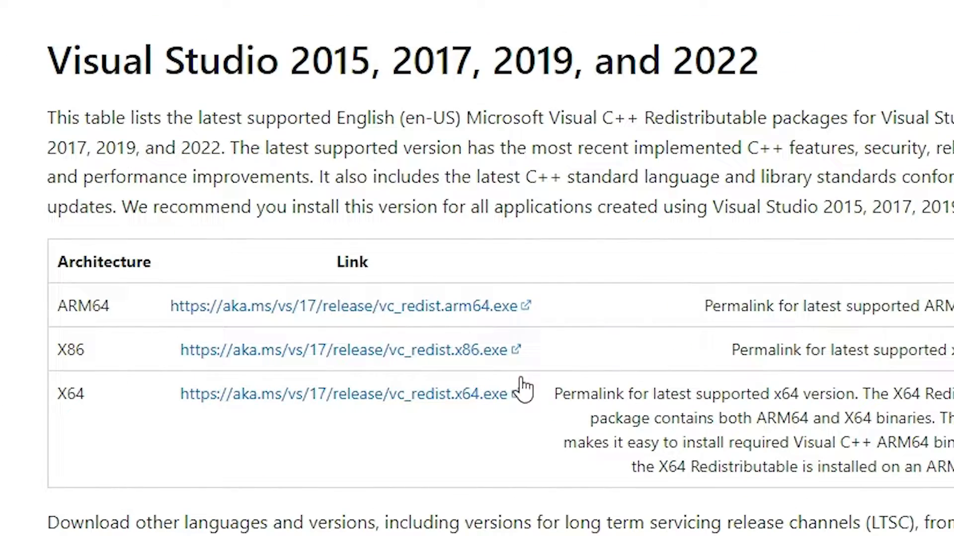
# Download vc_redist.x64.exe from the X64 row of the Visual Studio 2015–2022 table.
pyautogui.moveTo(122, 60); pyautogui.dragTo(350, 60)
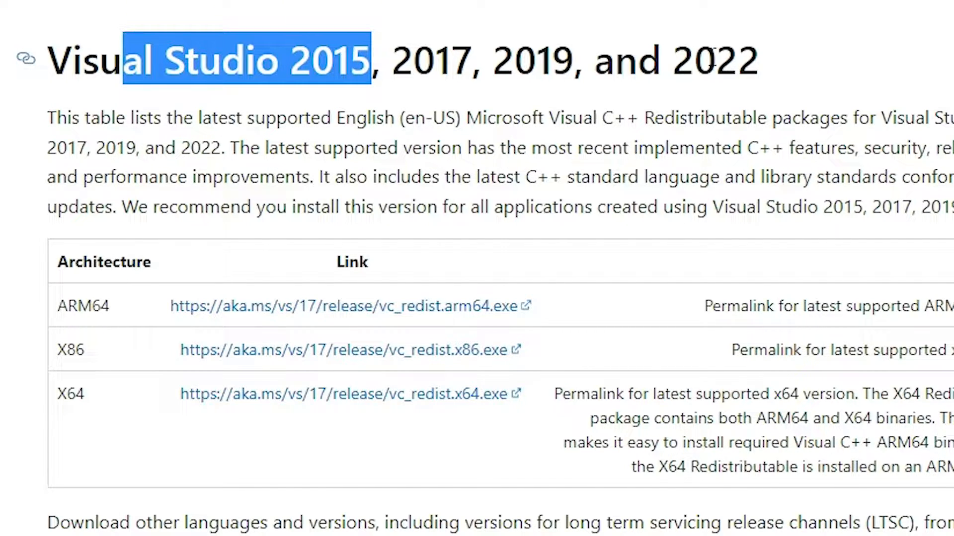
pyautogui.click(19, 255)
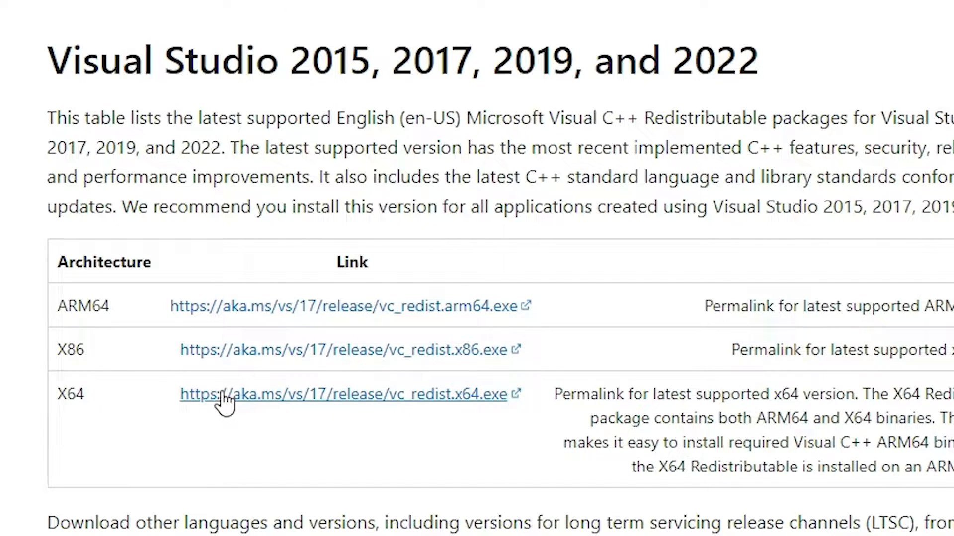
pyautogui.moveTo(167, 369)
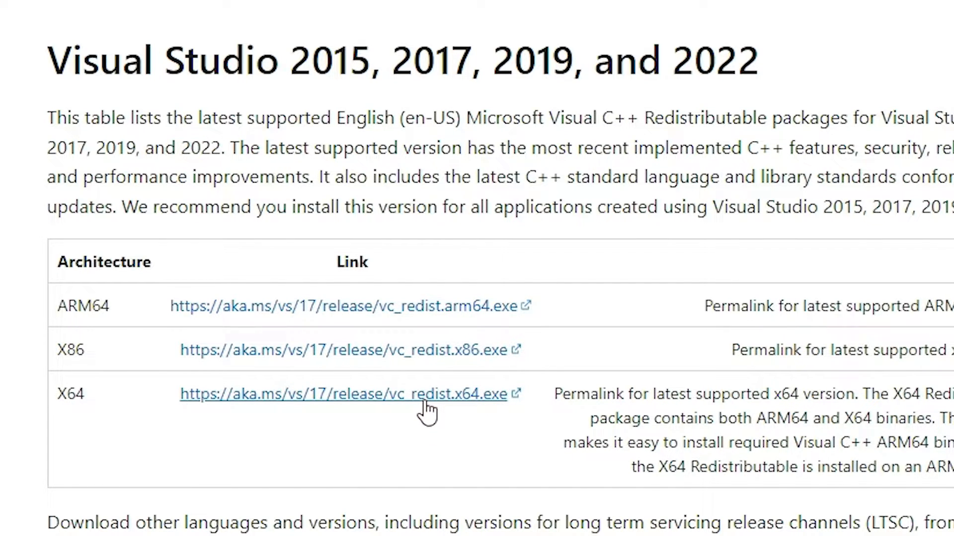
pyautogui.click(341, 393)
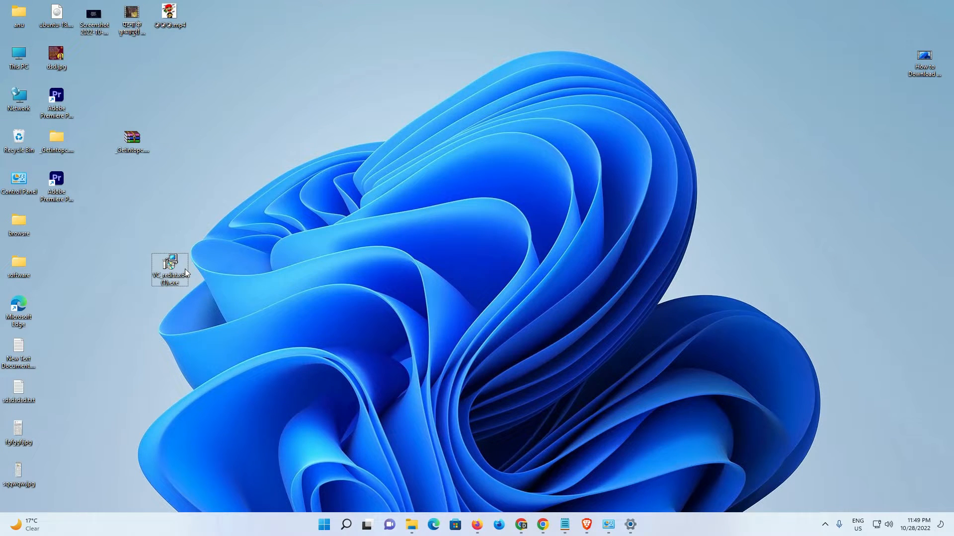
# Run vc_redist.x64.exe, accept the license terms, and install until Setup Successful appears.
pyautogui.doubleClick(170, 267)
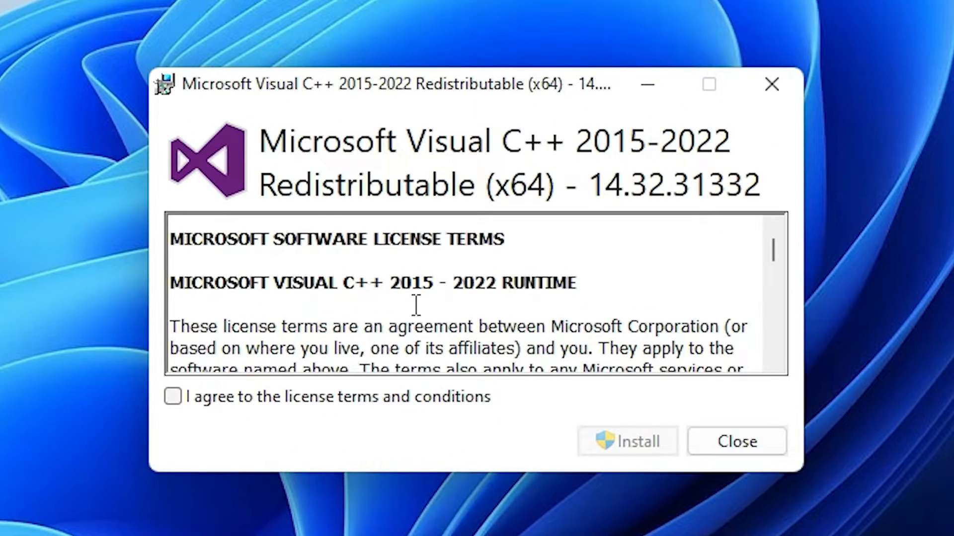
pyautogui.click(173, 396)
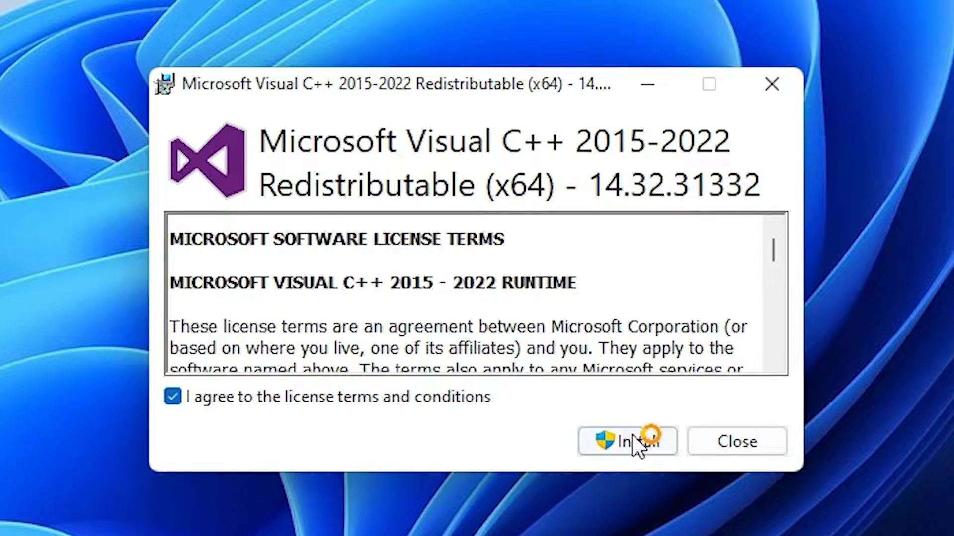
pyautogui.click(628, 441)
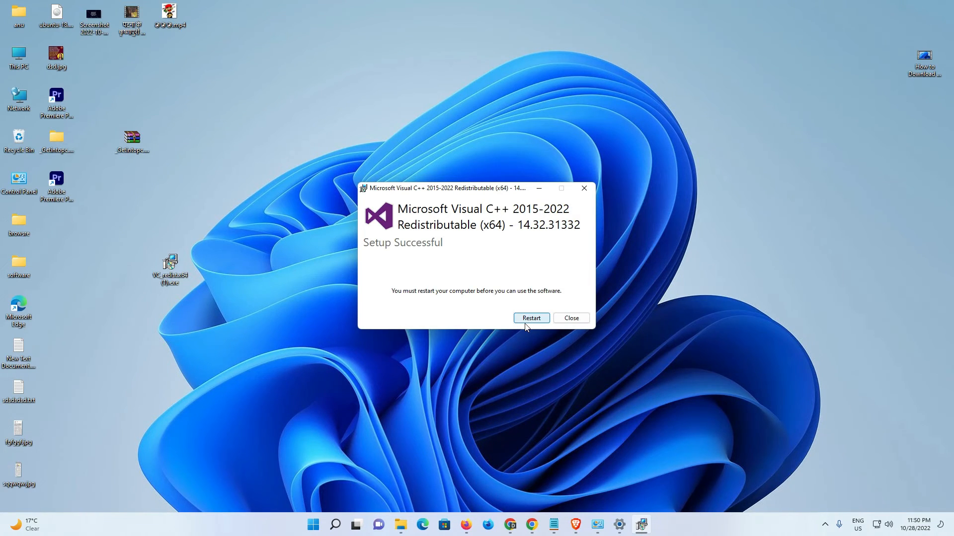
pyautogui.moveTo(549, 320)
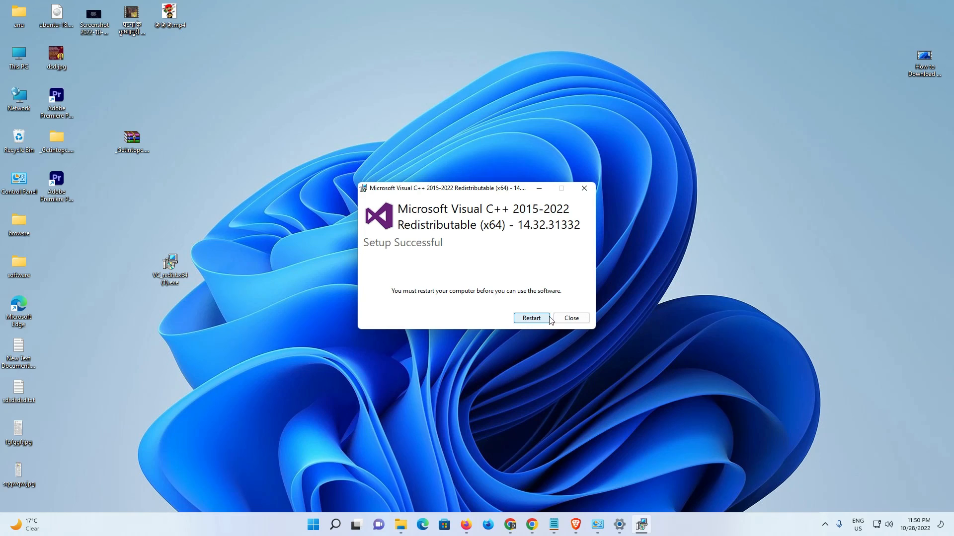